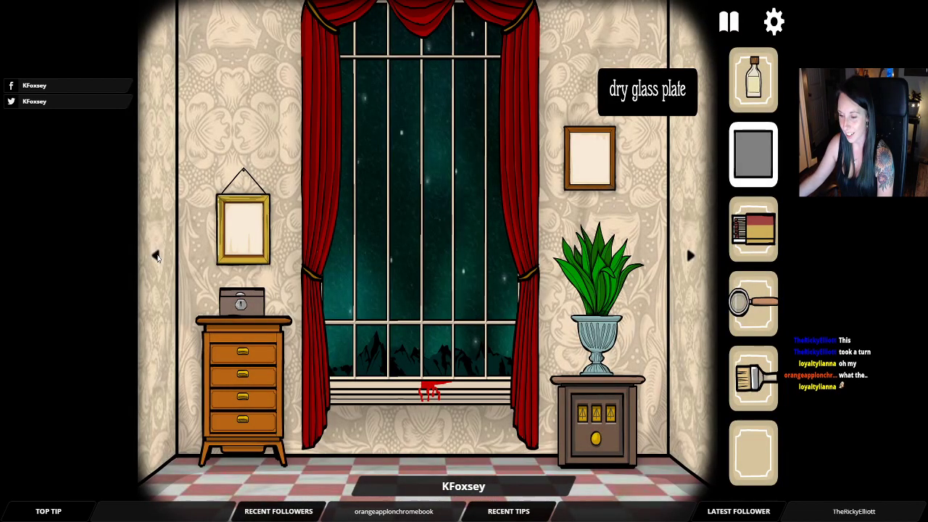
Step: Zoom in on the dresser by the window and pull open its top drawer, revealing a ring
click(243, 311)
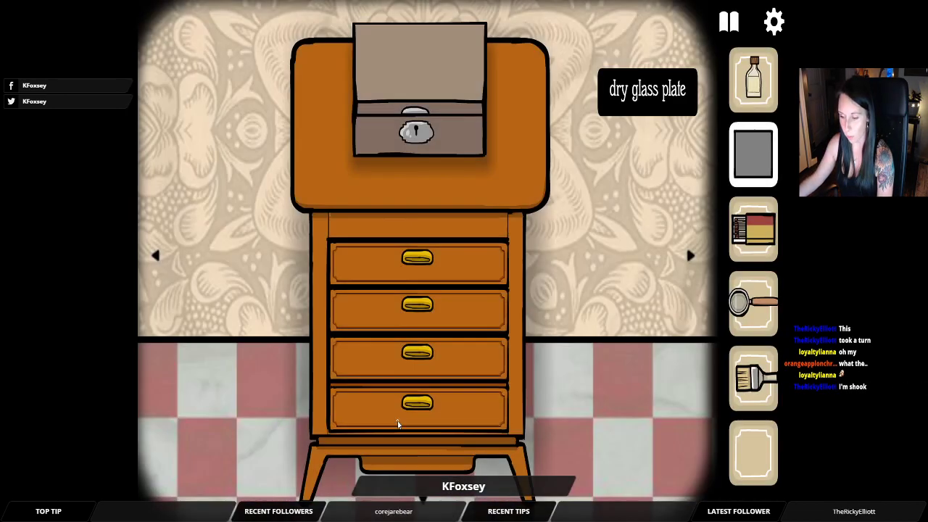
click(418, 355)
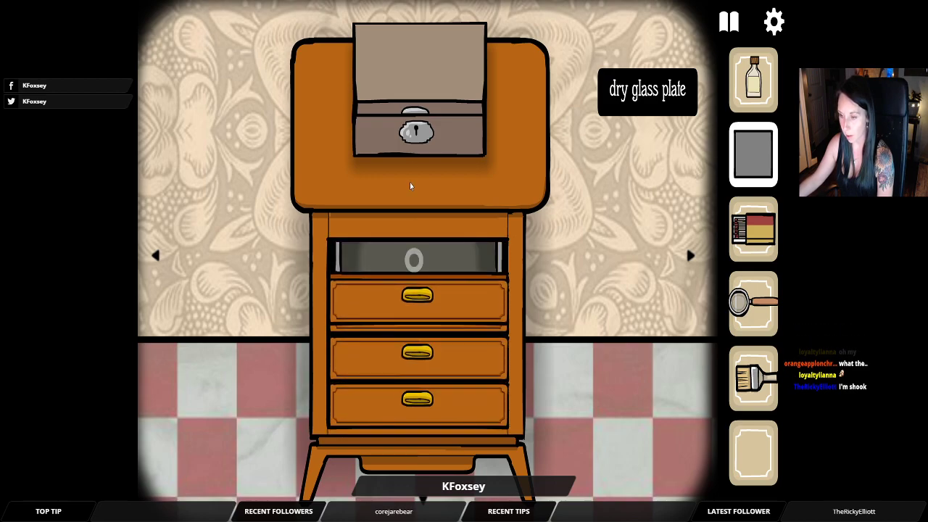
click(416, 261)
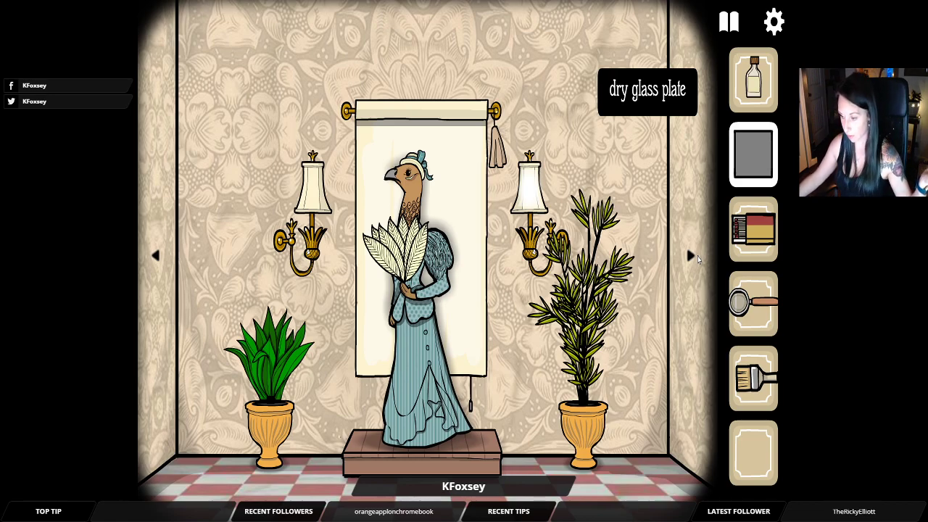
mouse_move(694, 260)
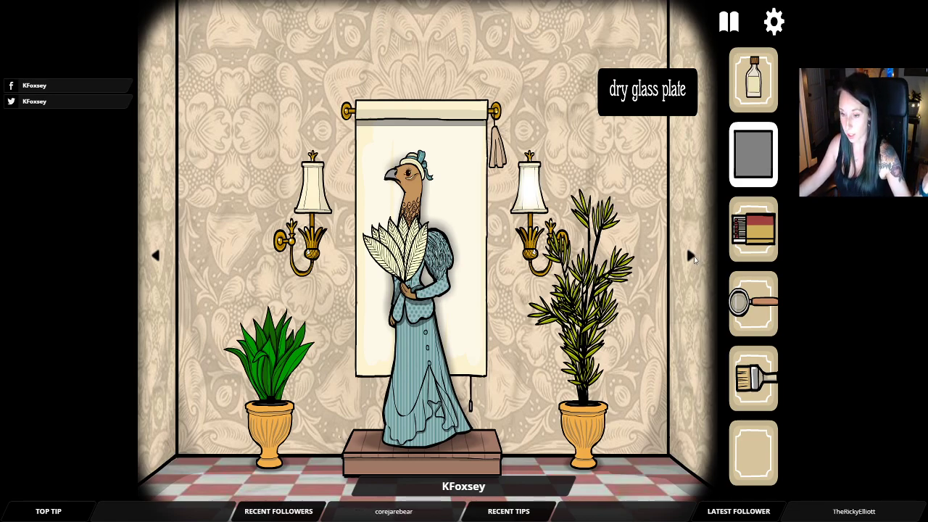
Step: Rotate two walls to the plant stand and turn its lock's first symbol to a sun
click(691, 256)
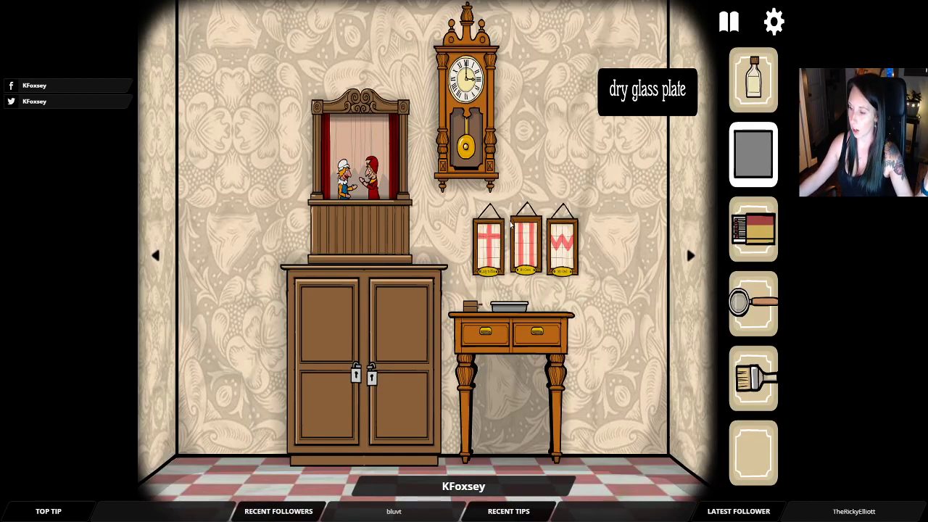
mouse_move(580, 247)
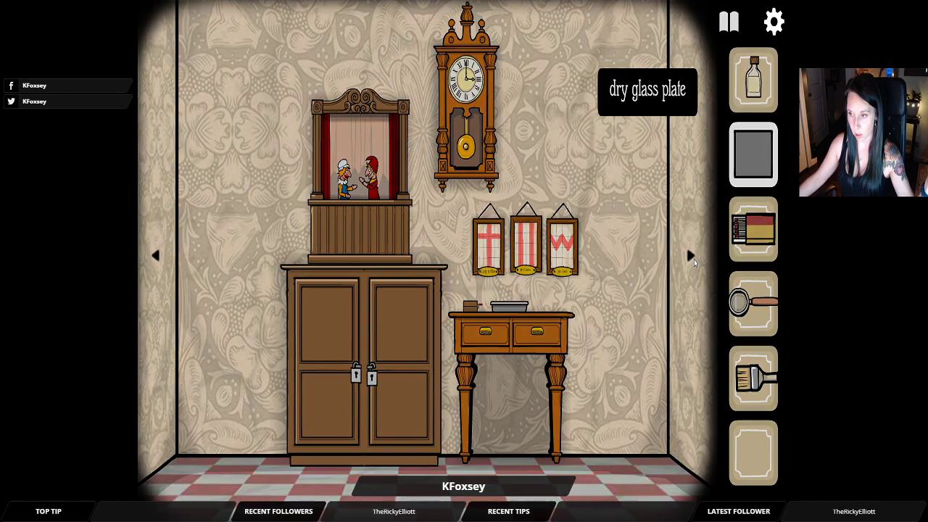
click(689, 254)
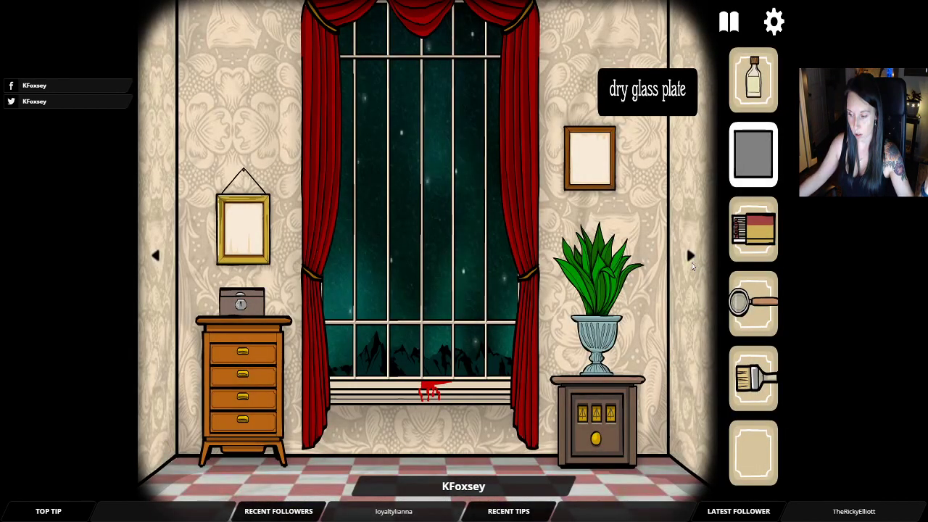
click(598, 416)
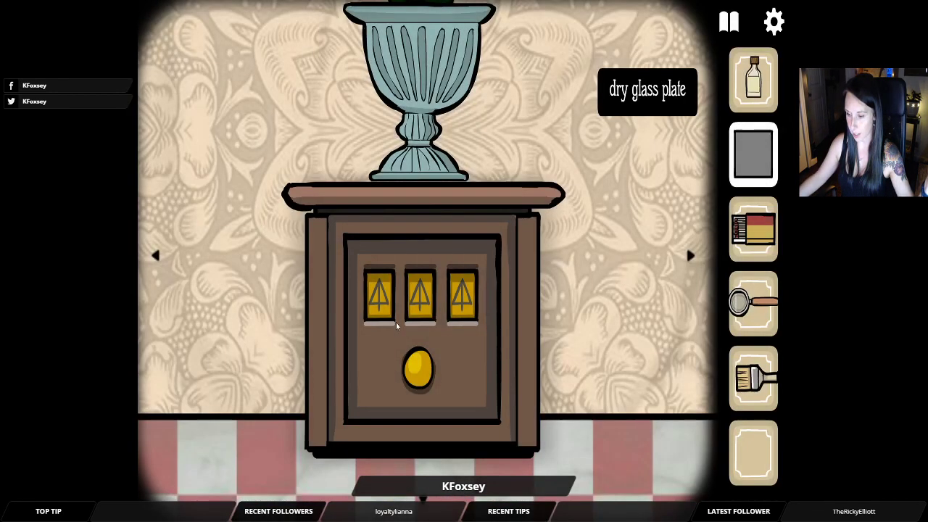
click(380, 296)
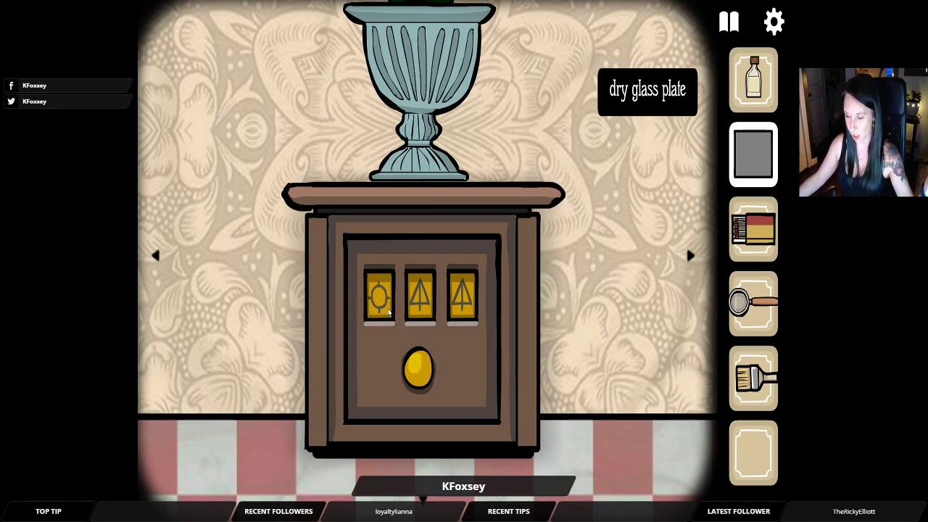
click(378, 296)
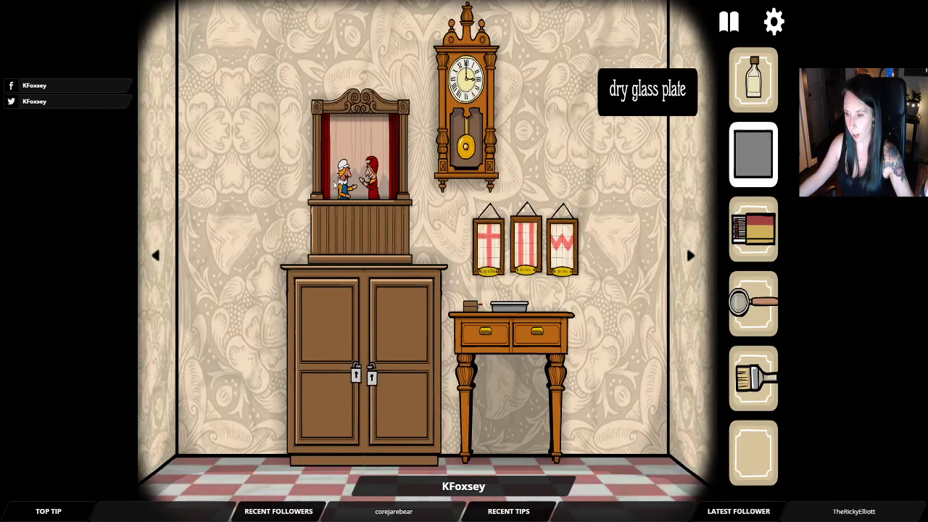
Step: Zoom in on the pendulum clock, take the top sprig, and move its hands to a new time
click(467, 101)
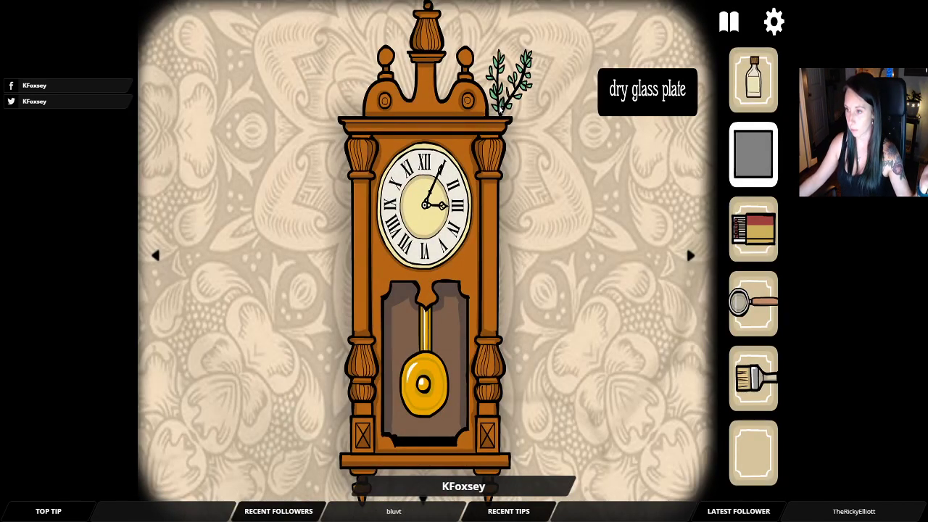
click(729, 21)
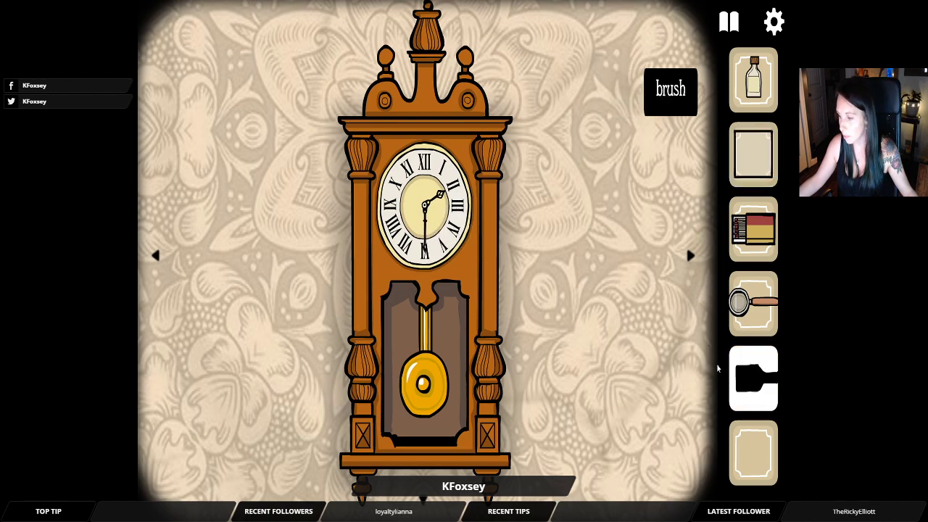
Step: Zoom into the puppet theatre and give the red puppet the small axe, collecting a small torch
click(753, 229)
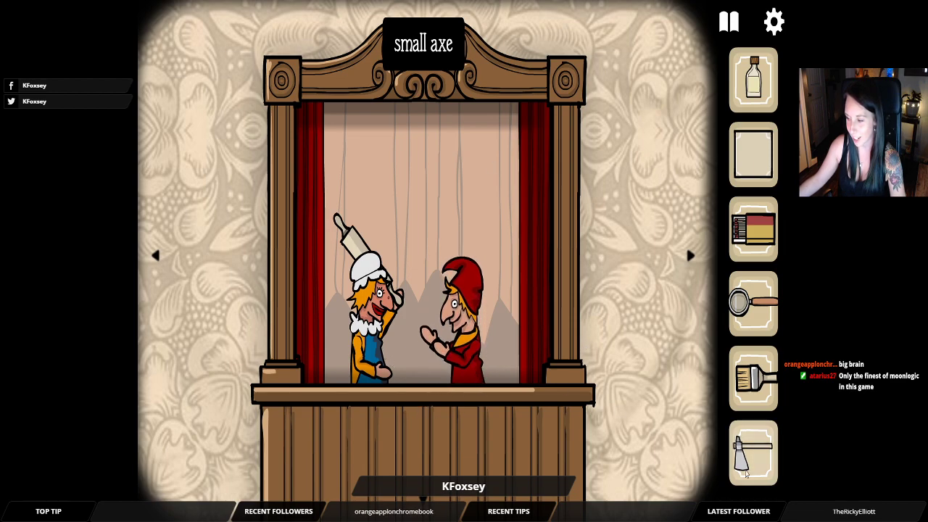
click(753, 453)
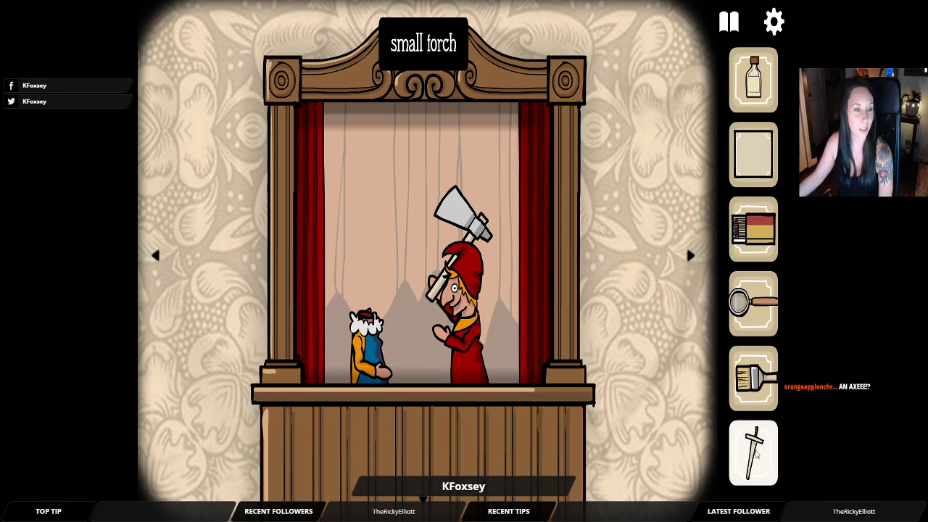
Step: Give the white puppet the torch, light it with matches, and take the stage key
click(752, 452)
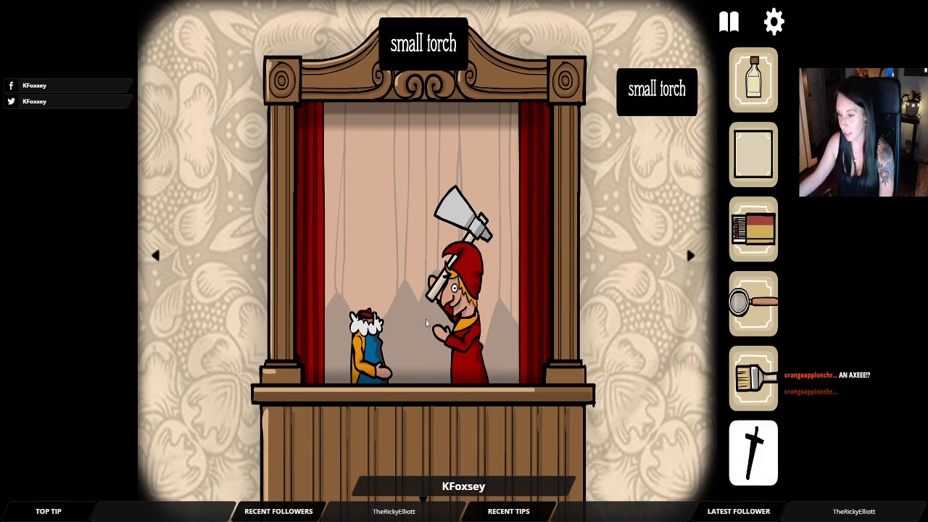
click(753, 452)
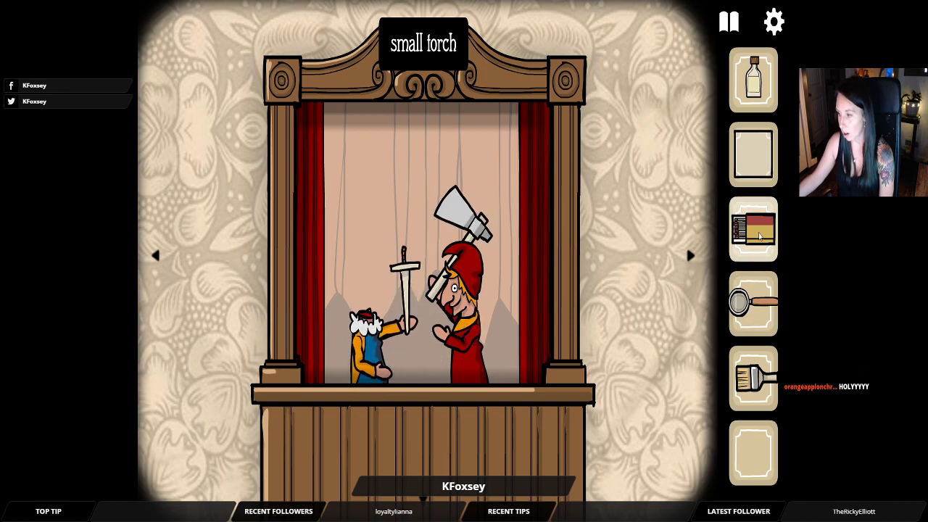
click(752, 229)
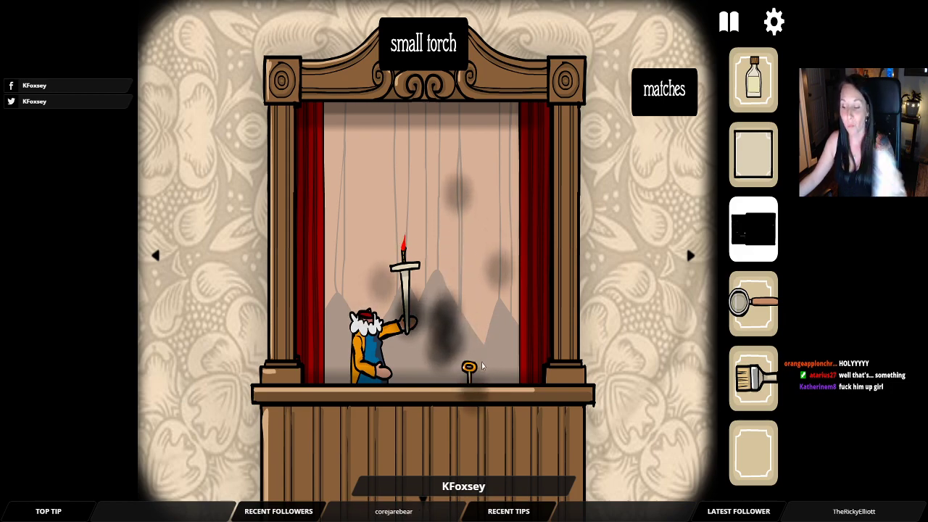
click(469, 367)
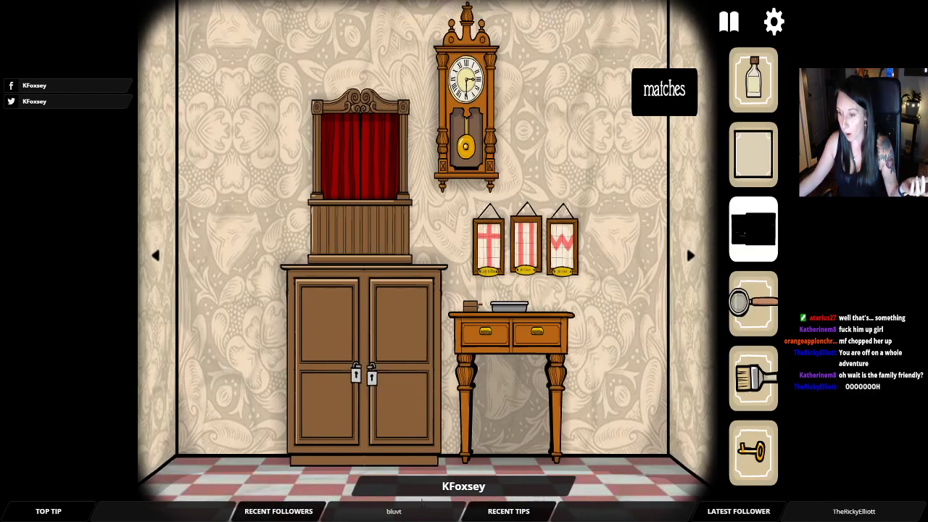
Step: Unlock the cabinet padlock below the theatre with the key and take the owl mask
click(355, 373)
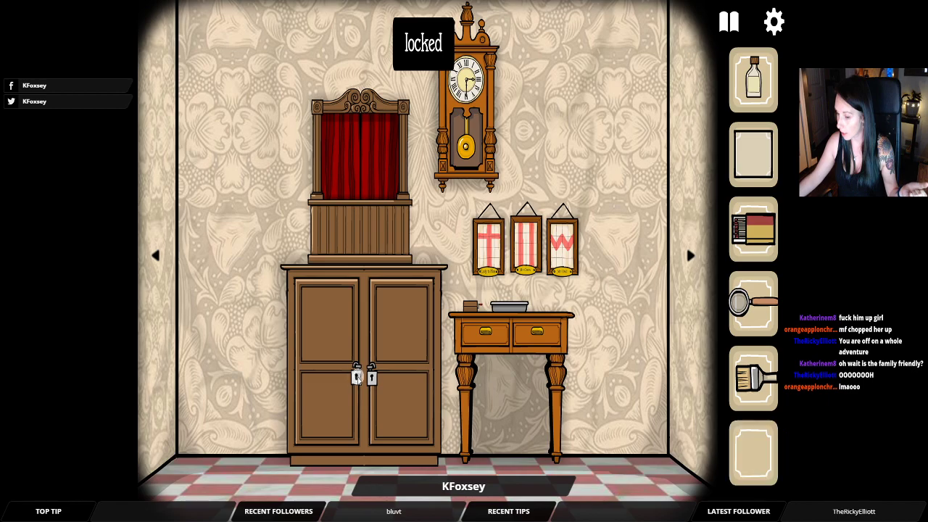
click(355, 376)
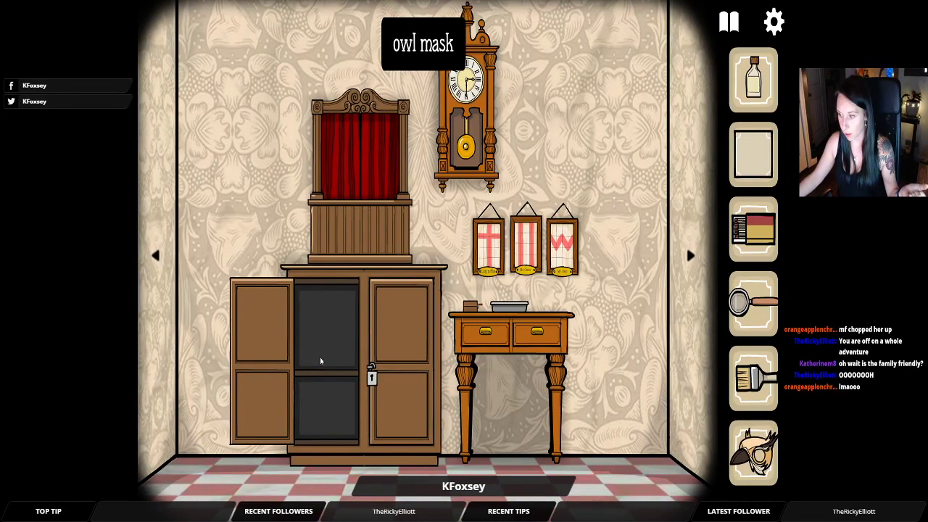